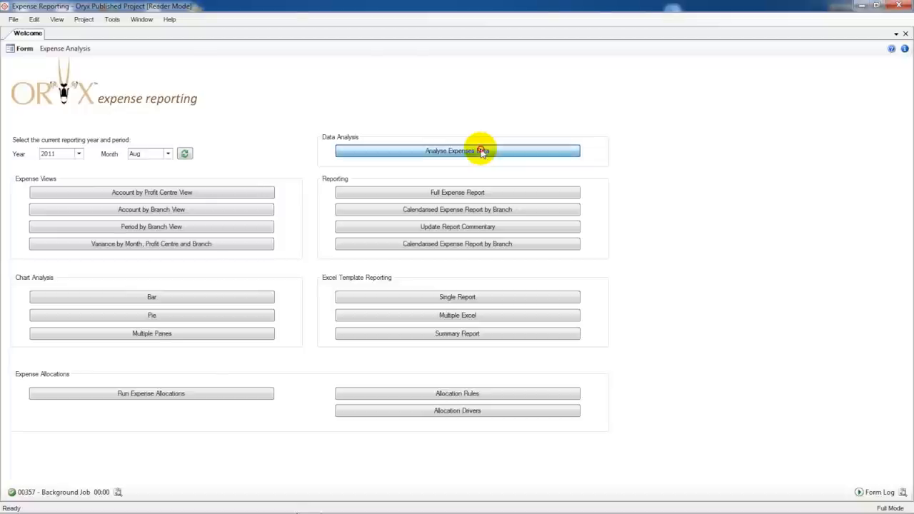
Open the expenses Data Browser from the Welcome form via Analyse Expenses Data.
click(457, 151)
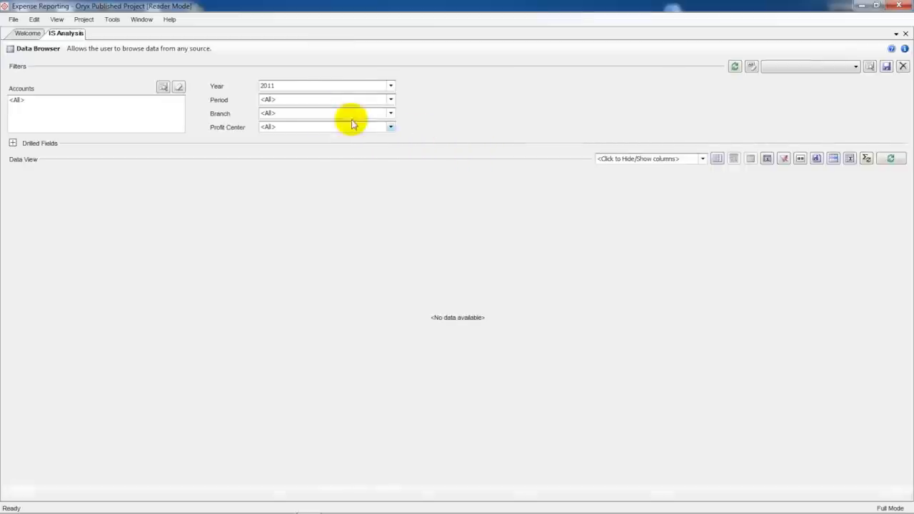
Filter on accounts 60000 Salaries and 60010 Bonus, with periods 11 and 12.
click(163, 86)
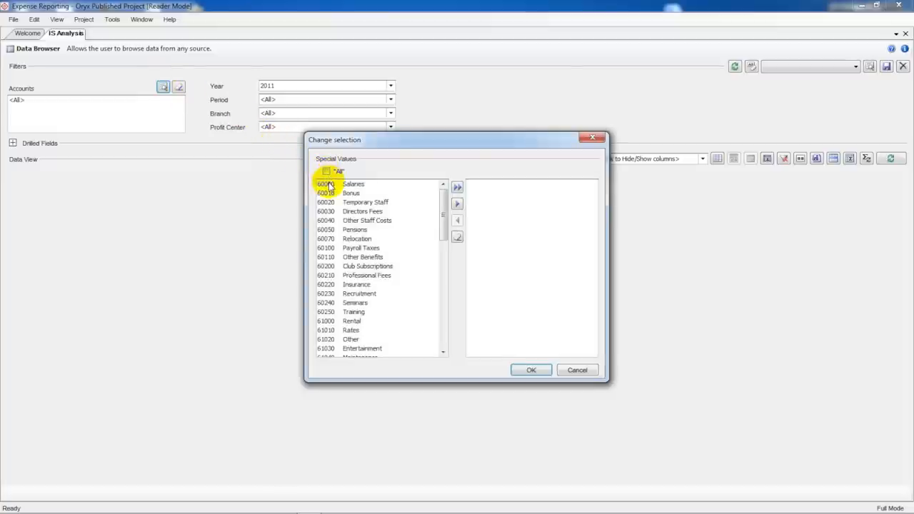
click(457, 187)
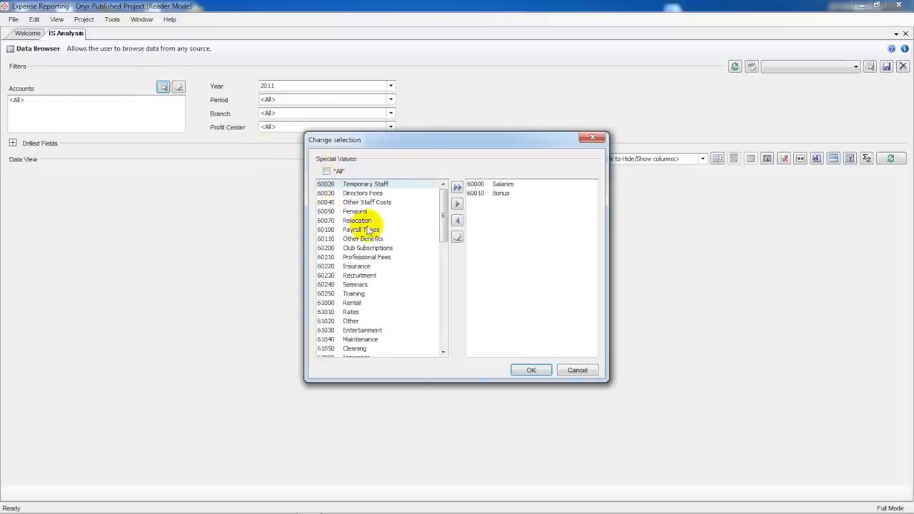
click(530, 370)
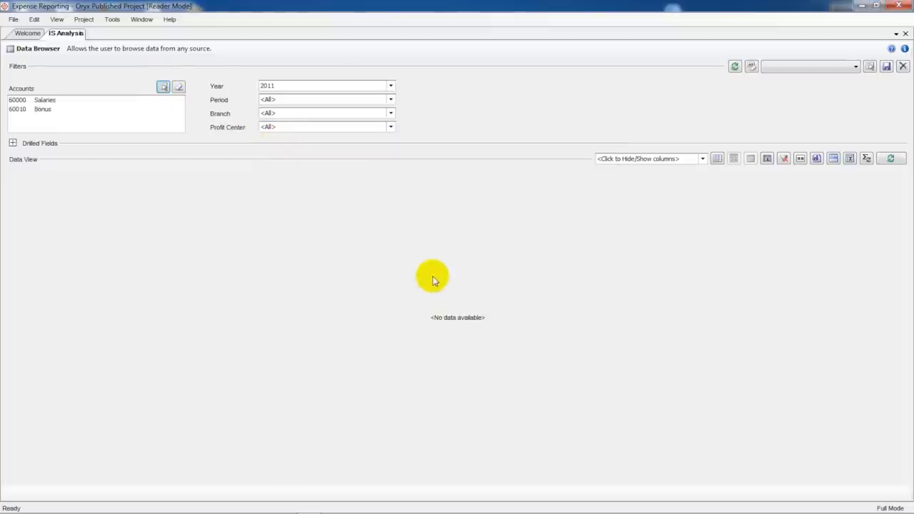
click(390, 113)
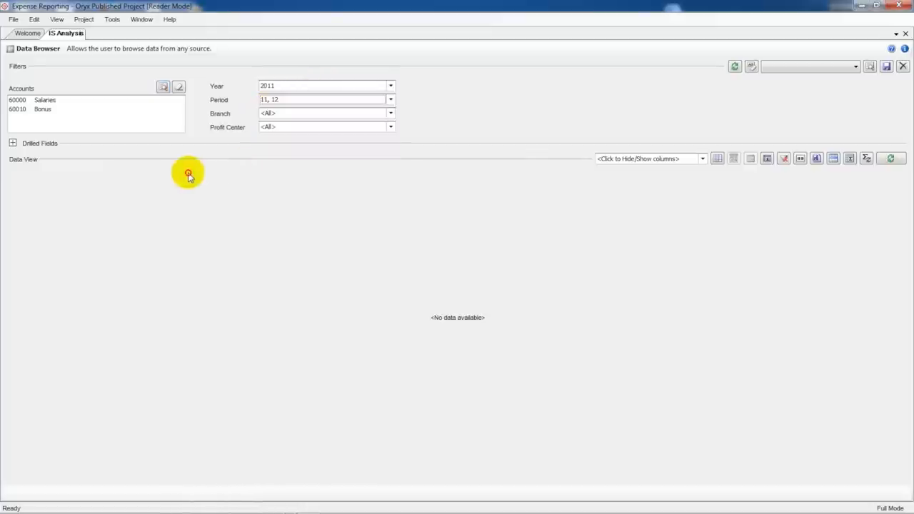
Show only the ProfitCentre, ProfitCentreDesc and RepAmt columns, then load the data.
click(648, 159)
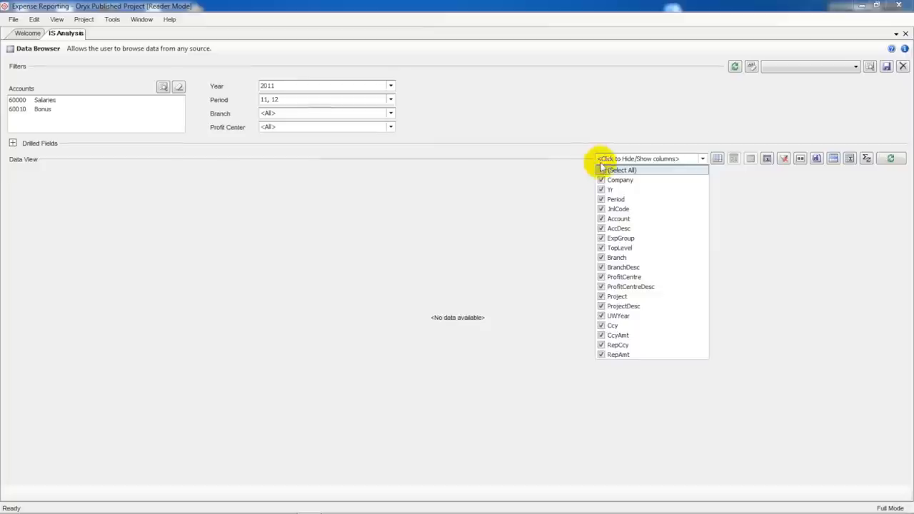
click(620, 170)
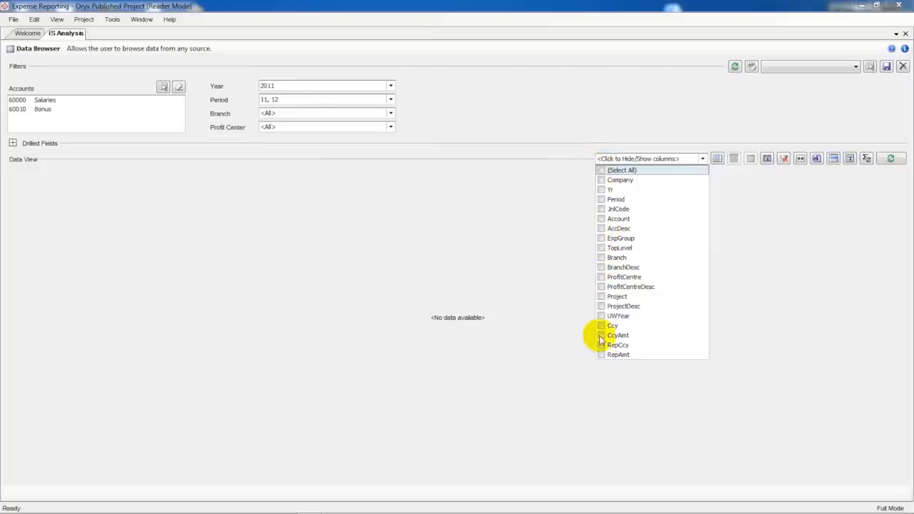
click(617, 354)
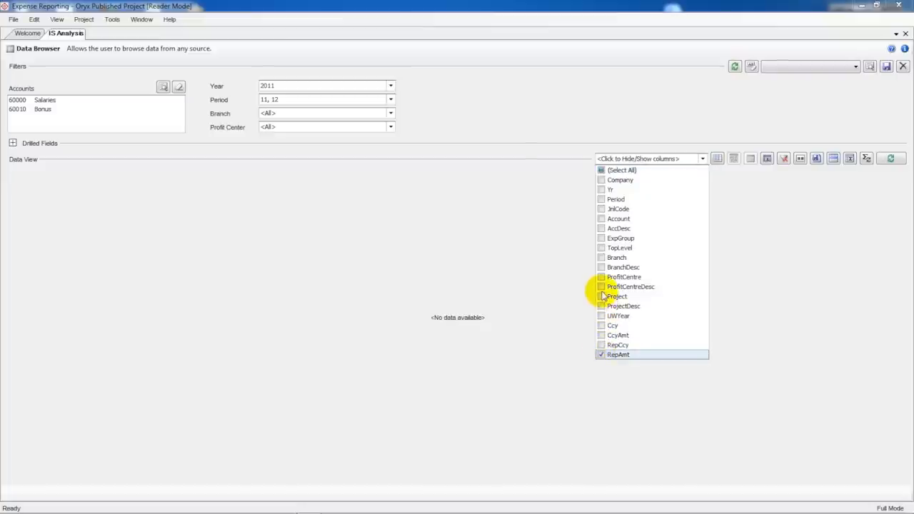
click(601, 277)
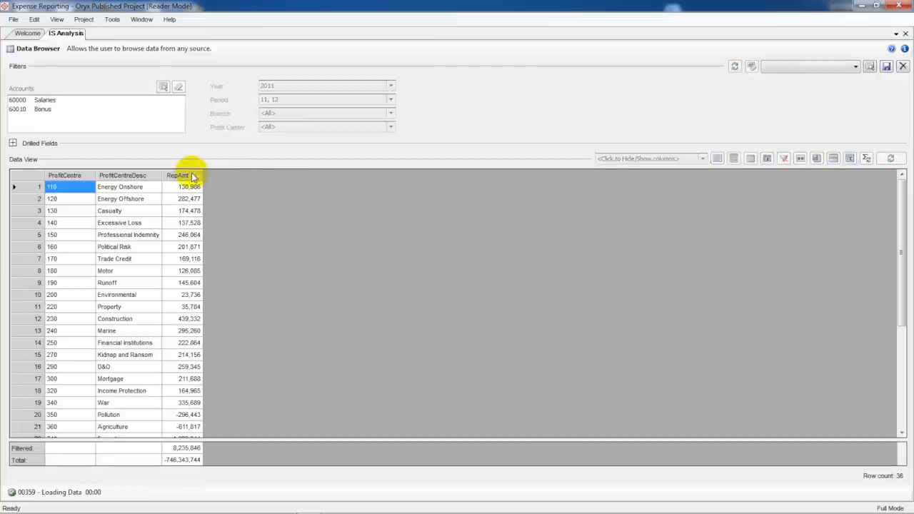
Sort by RepAmt and drill into GL details for Agriculture's -611,817.
click(177, 175)
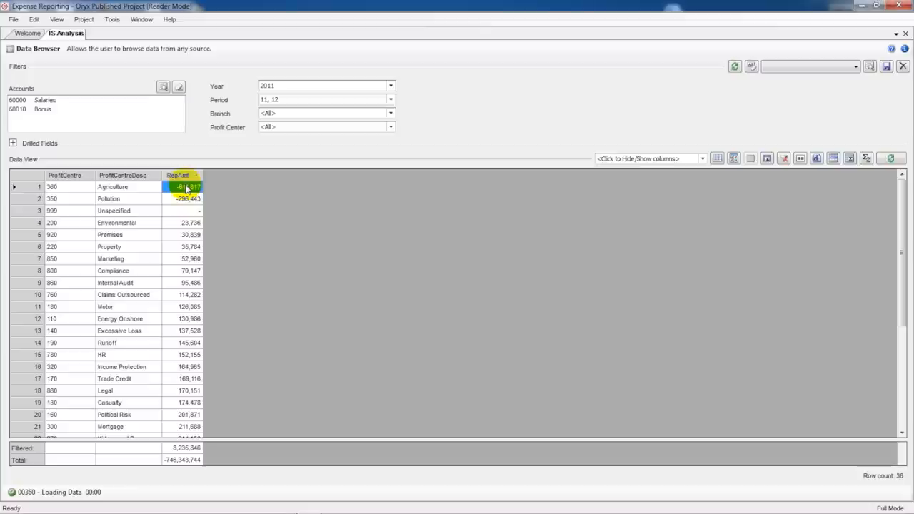
right_click(184, 186)
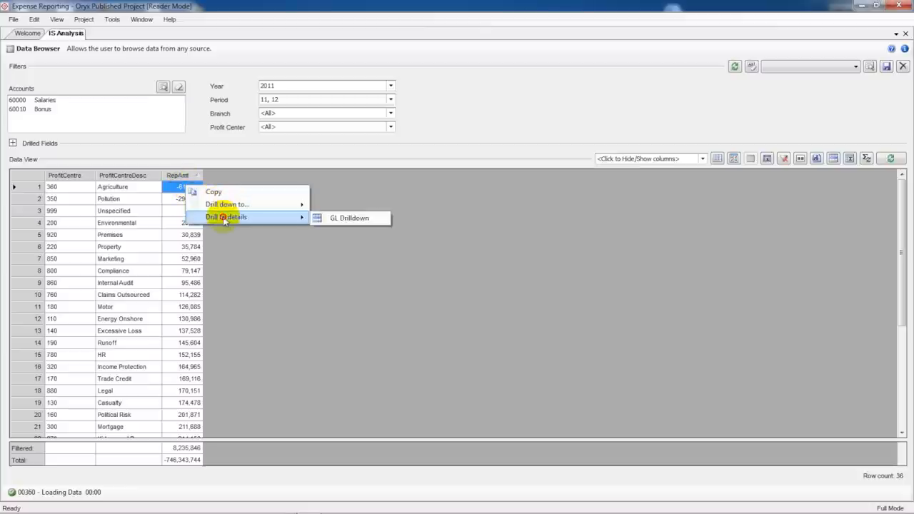
click(349, 218)
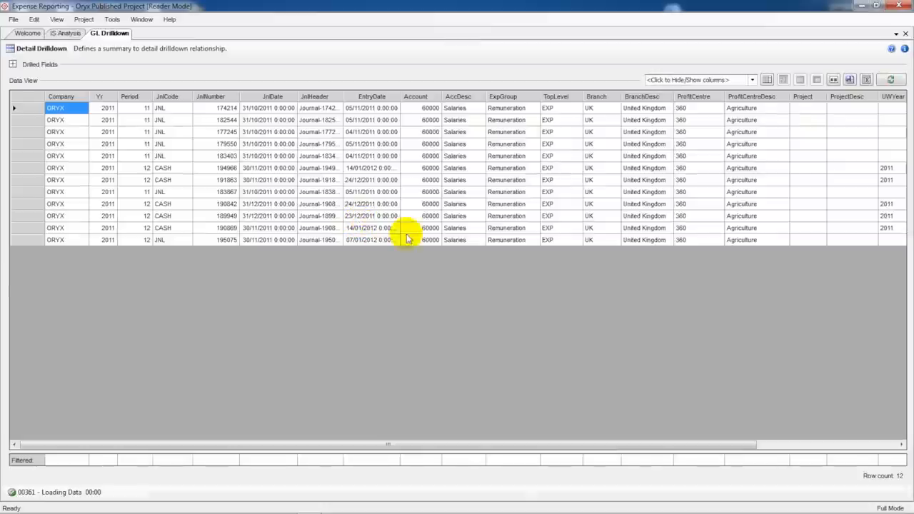
Scroll the drilldown grid right to the currency and RepAmt columns.
scroll(right, 3)
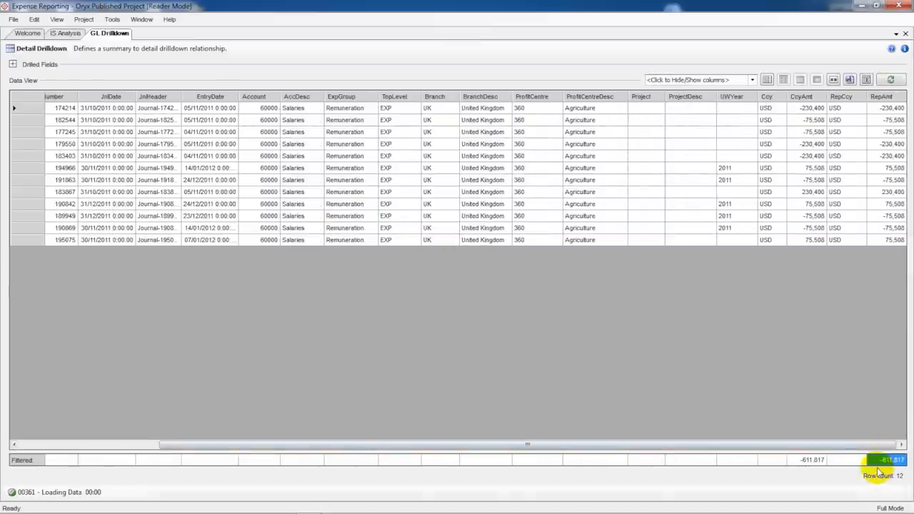
mouse_move(849, 229)
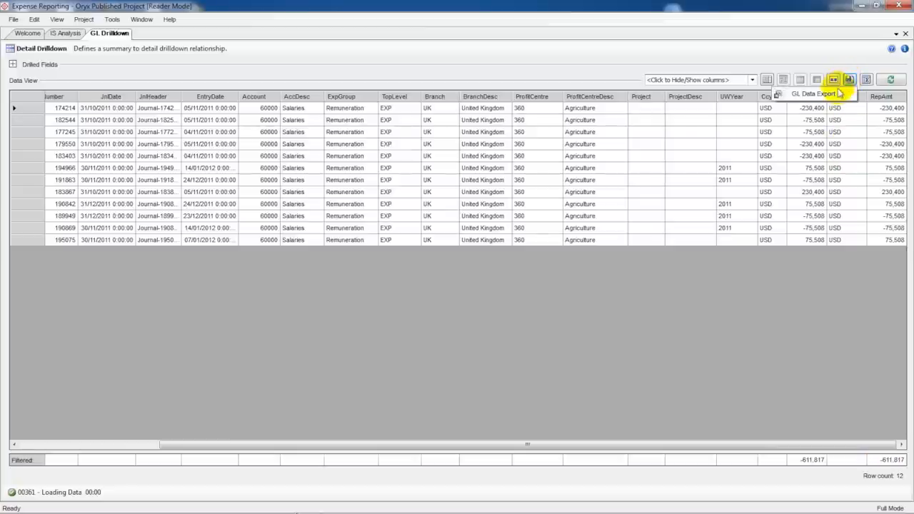
Export the 12 Agriculture drilldown rows to Export.xls in Excel.
click(833, 80)
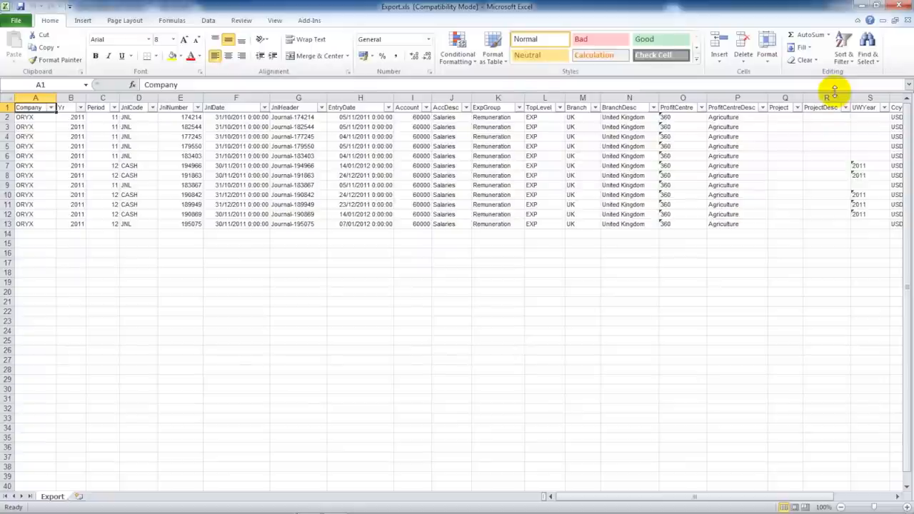
mouse_move(813, 166)
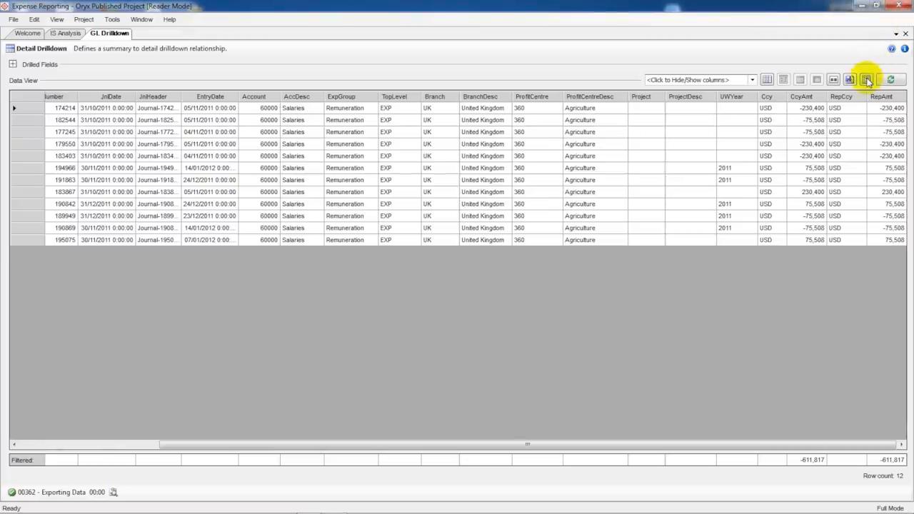
Pivot the drilldown with the 'Pivot by Jnl Number' layout, showing Rep Amt by Jnl Code.
click(866, 79)
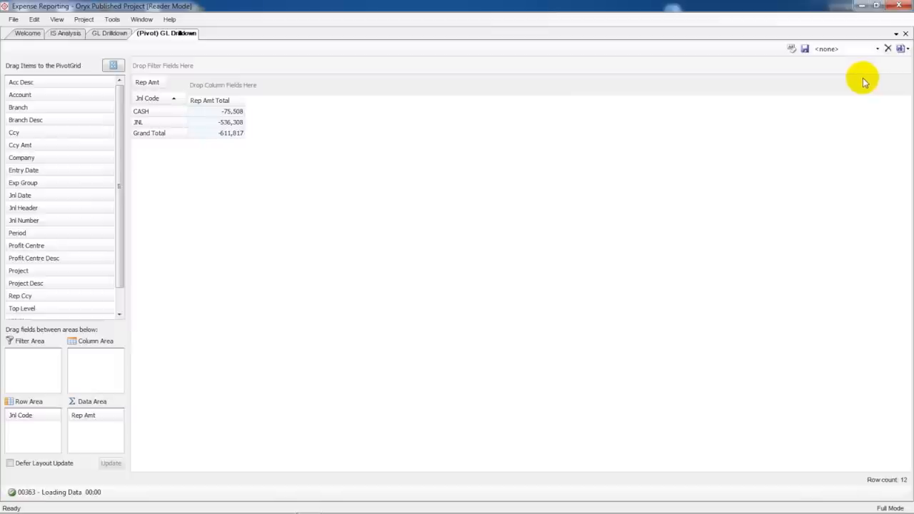
click(876, 48)
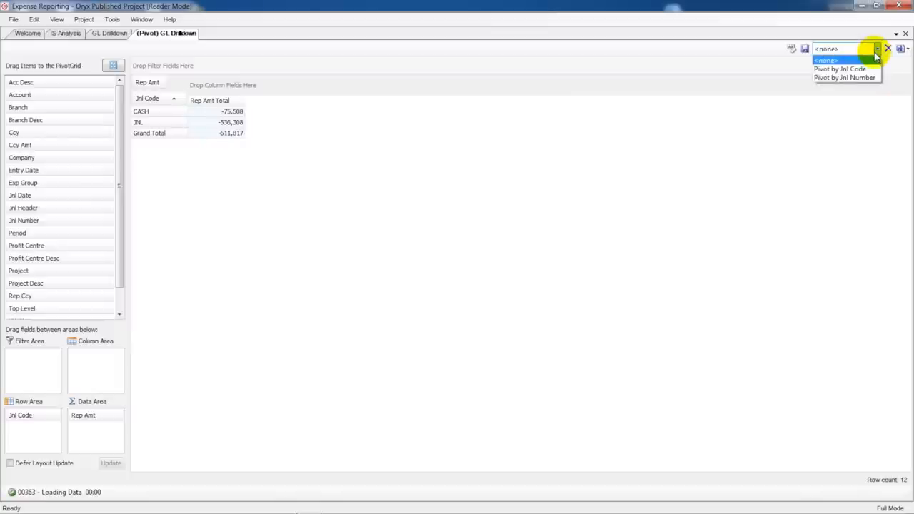
click(844, 77)
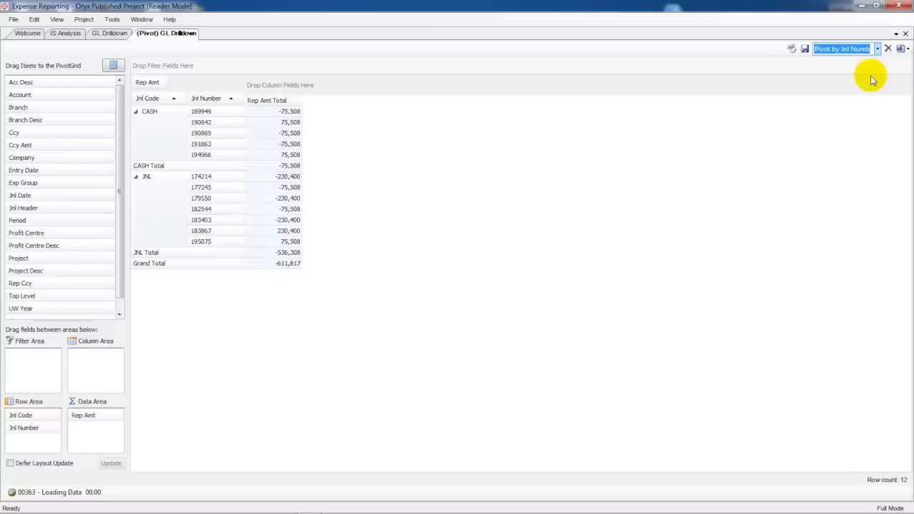
mouse_move(878, 78)
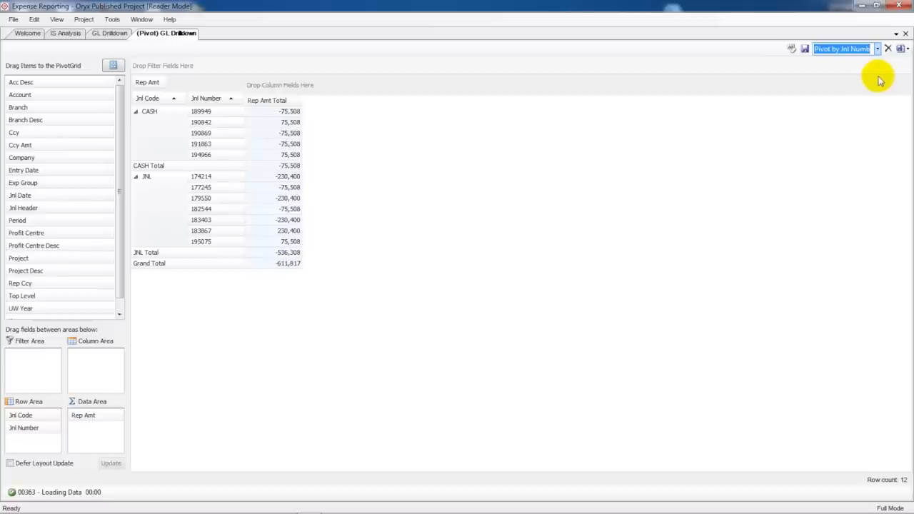